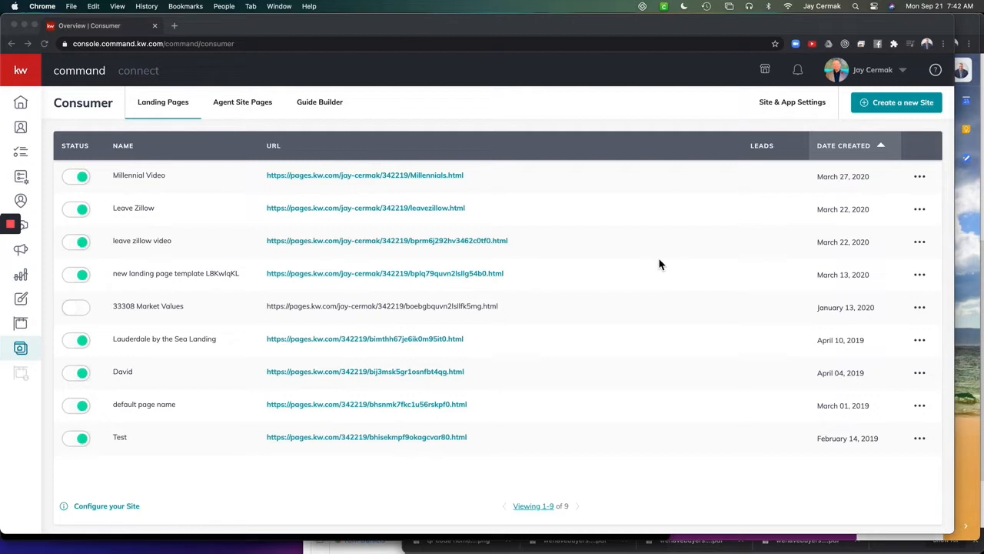
mouse_move(627, 248)
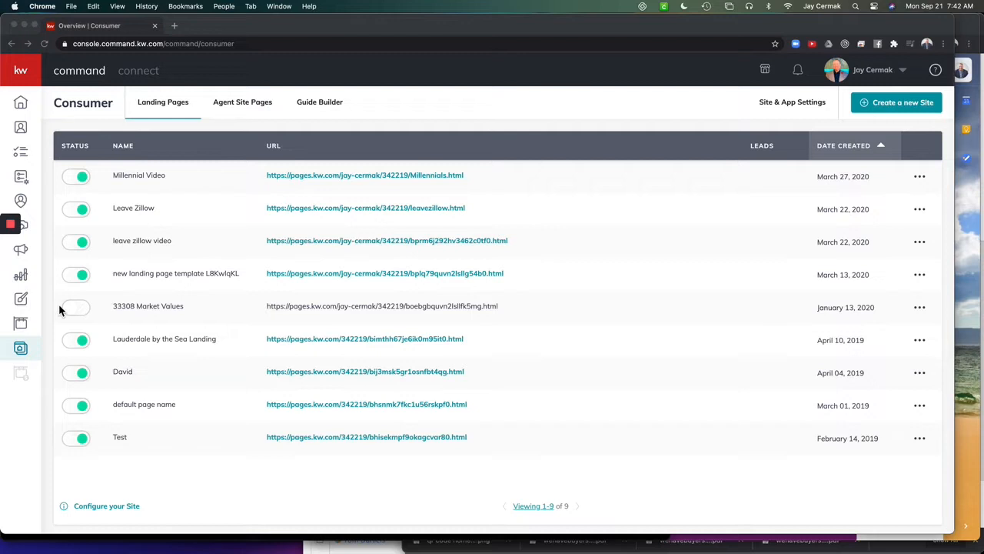
Go to the Site & App Settings page and scroll down toward the collapsed Preferences section.
click(76, 307)
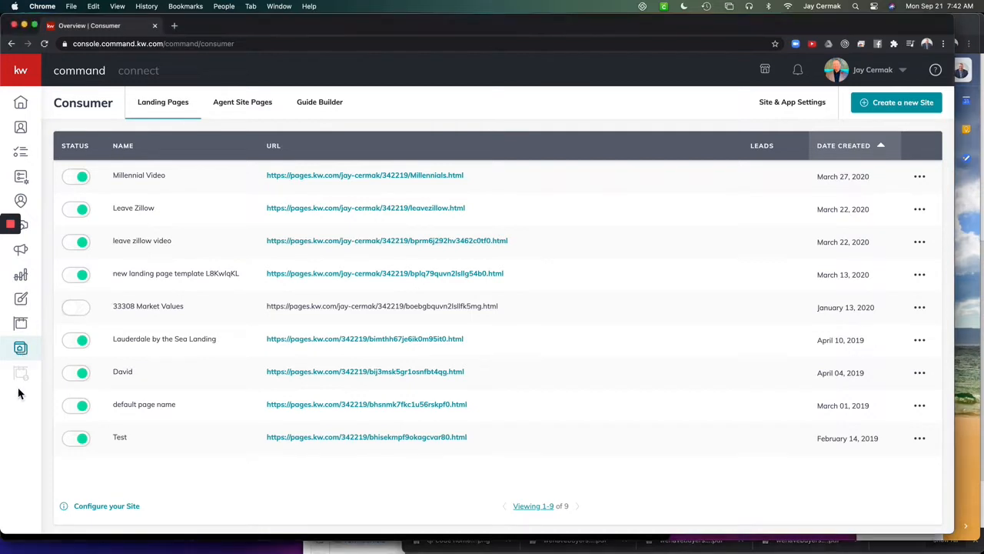
click(793, 101)
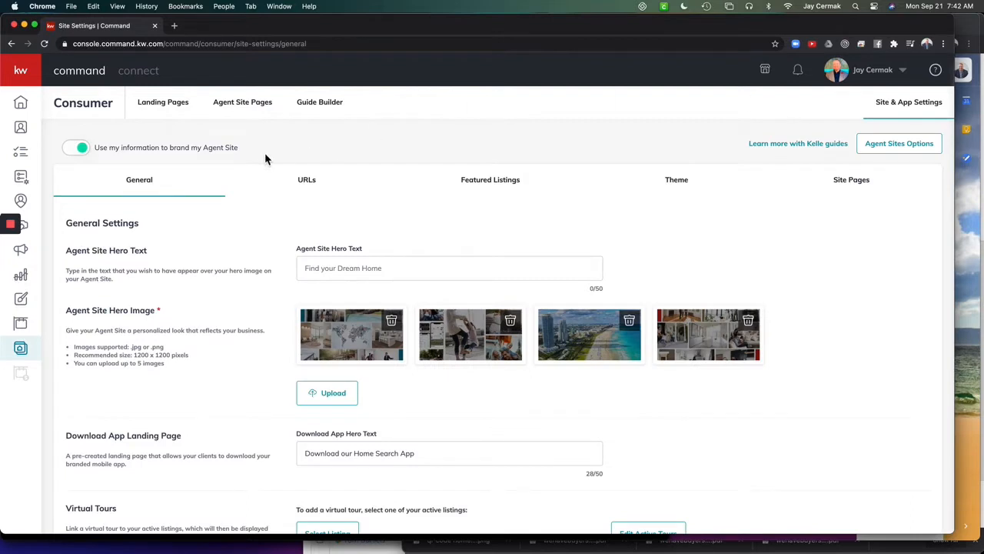
scroll(down, 3)
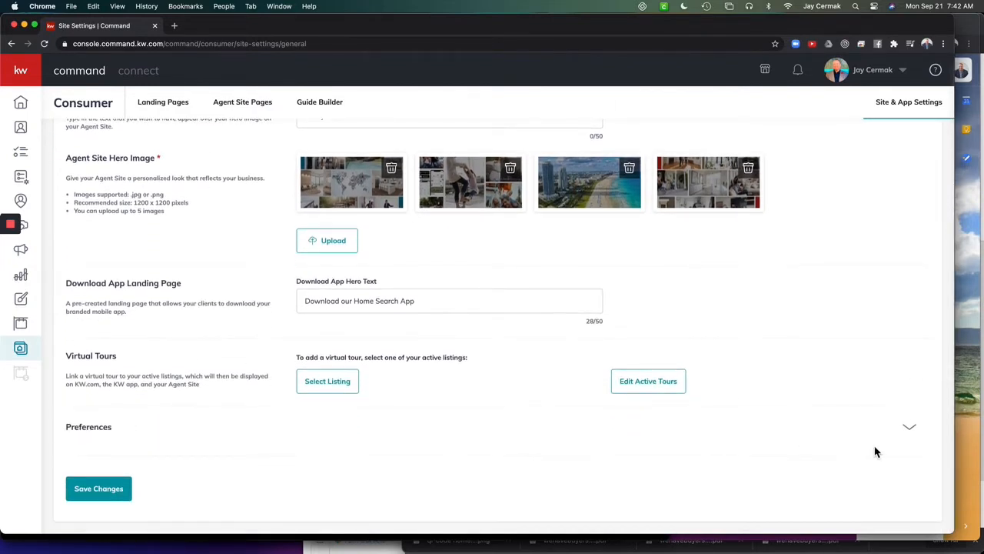
Expand Preferences to show the Keller Mortgage and Keller Covered dropdowns, both Enable.
click(909, 427)
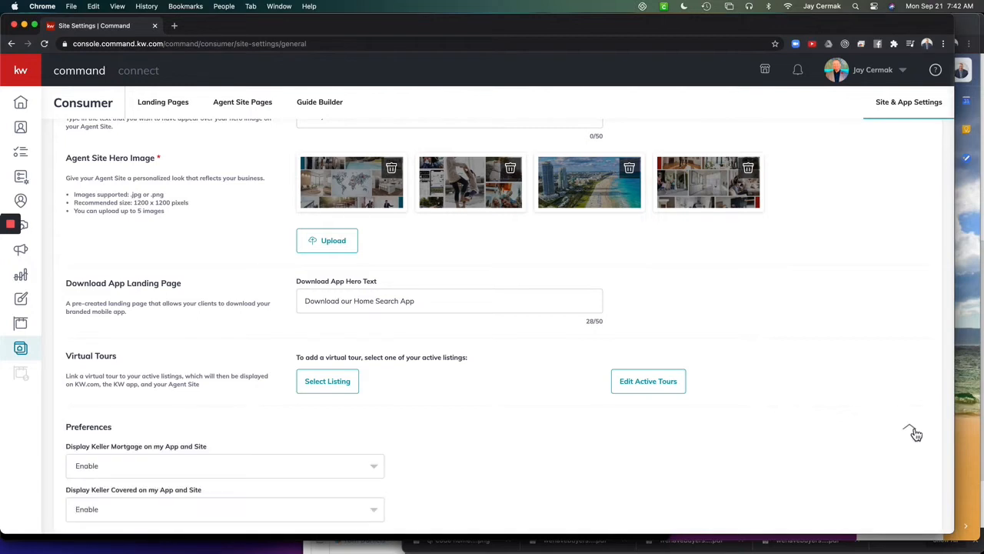
scroll(down, 3)
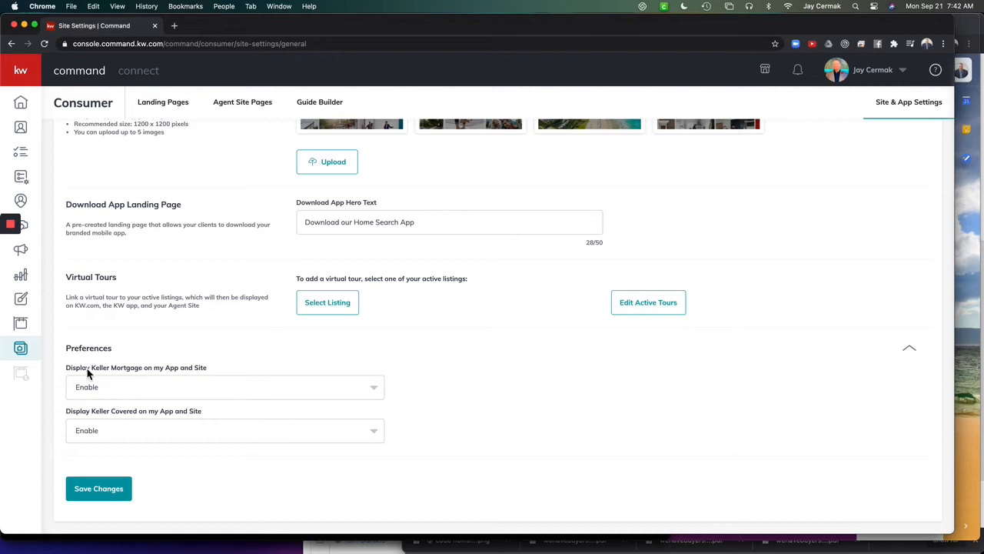
mouse_move(181, 386)
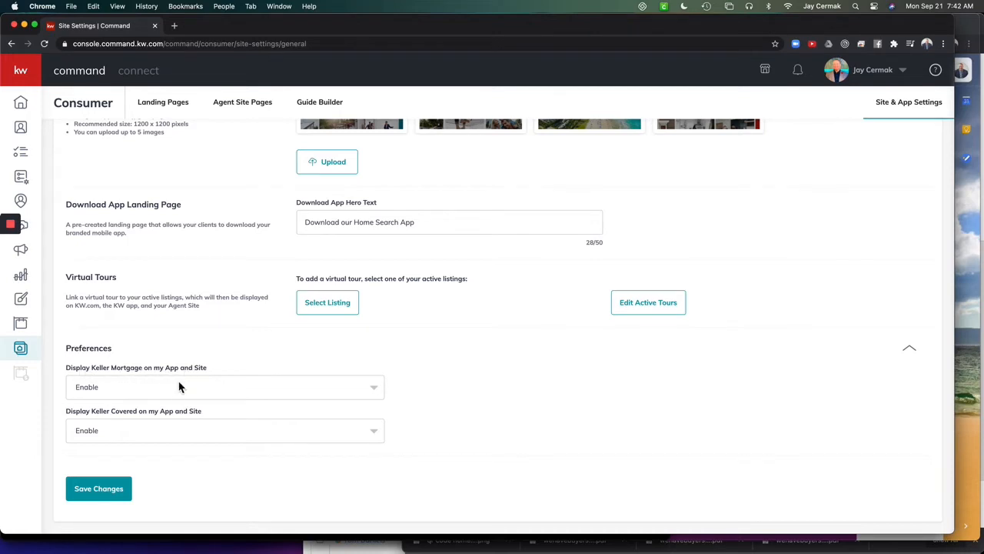
mouse_move(175, 394)
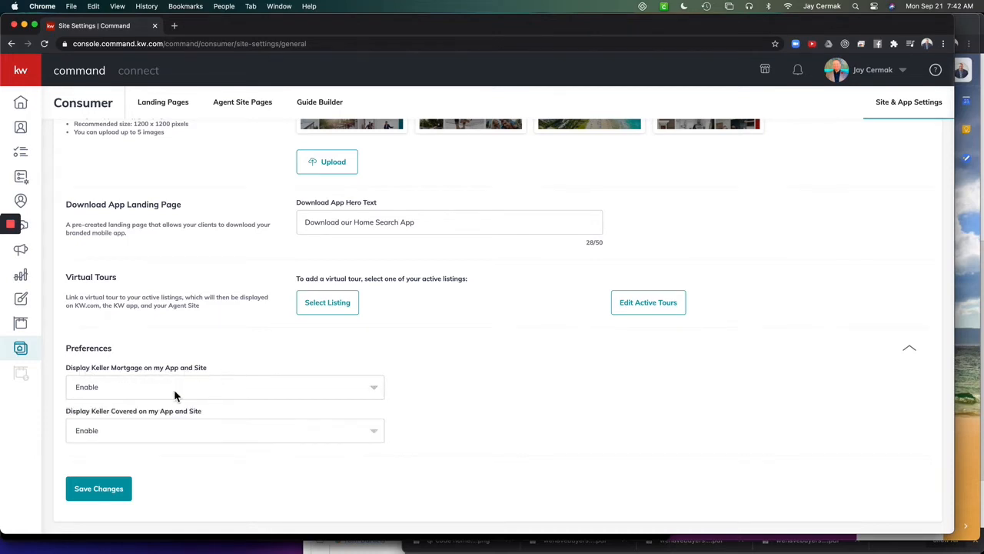
click(225, 430)
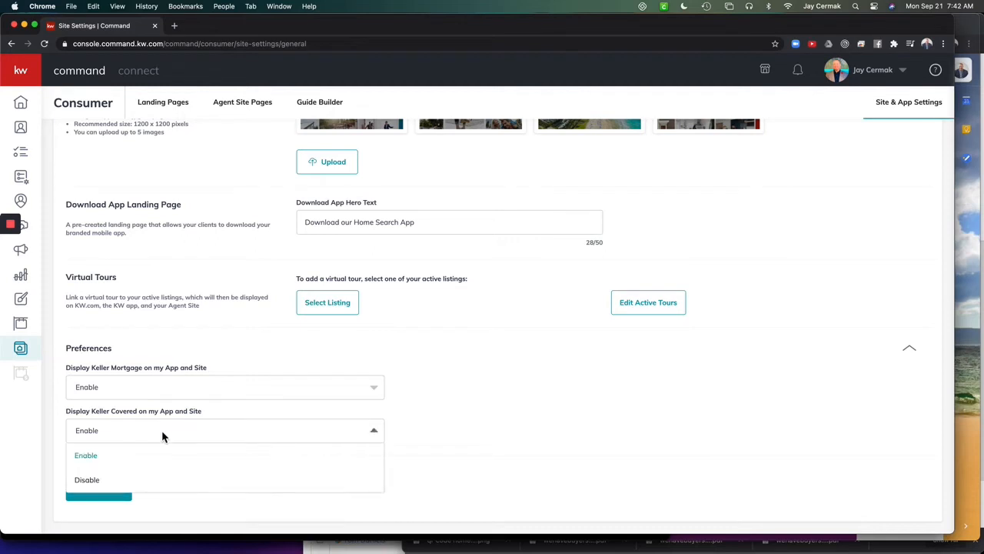
click(85, 455)
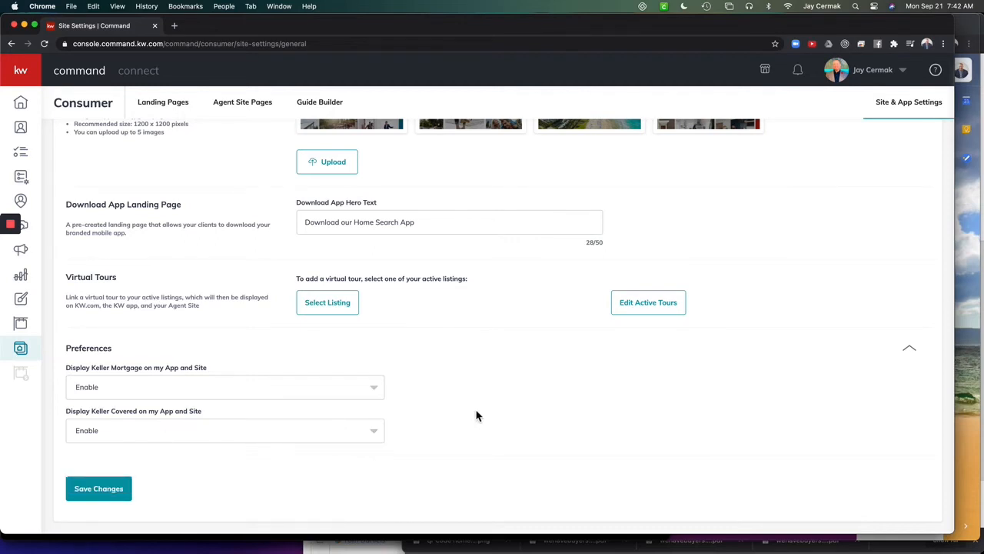
mouse_move(170, 436)
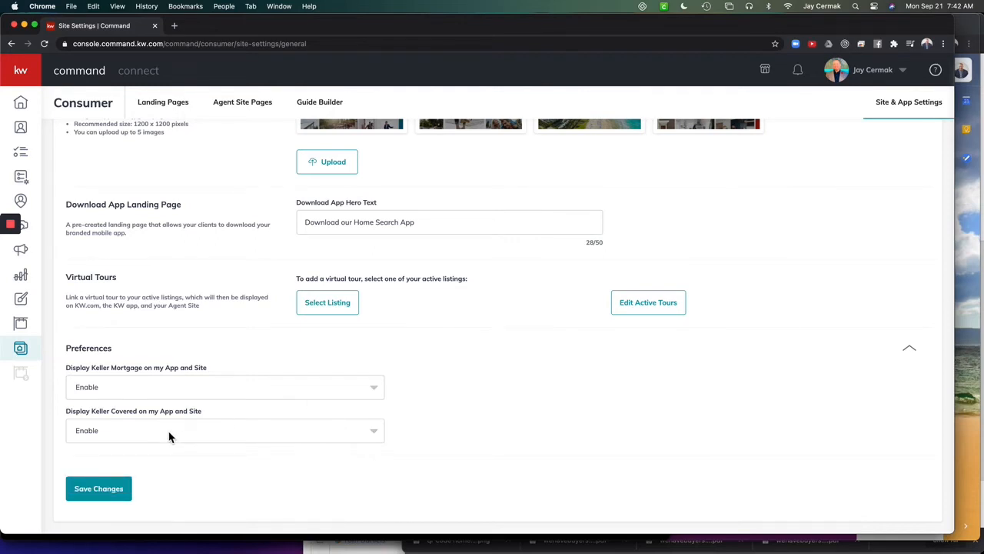
mouse_move(184, 390)
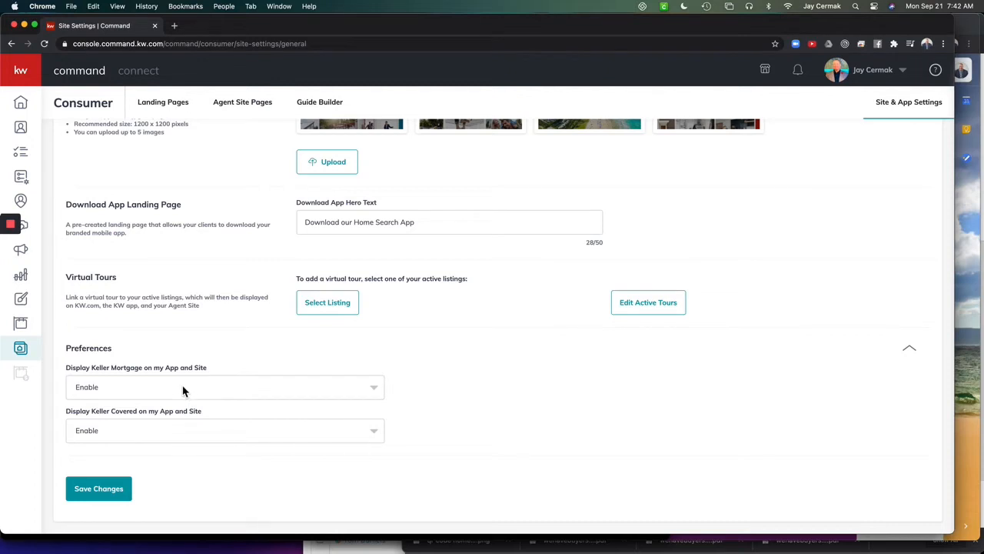
mouse_move(197, 371)
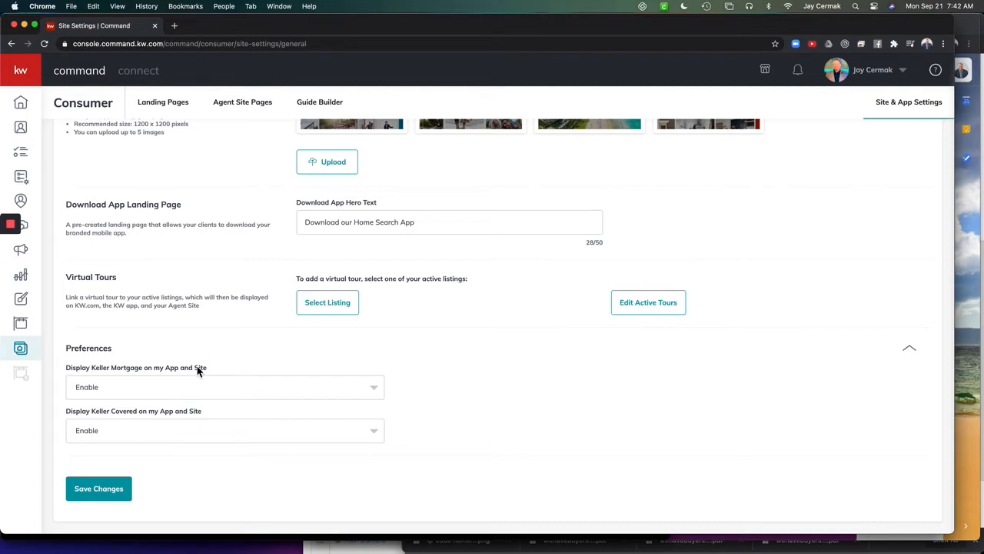
mouse_move(216, 380)
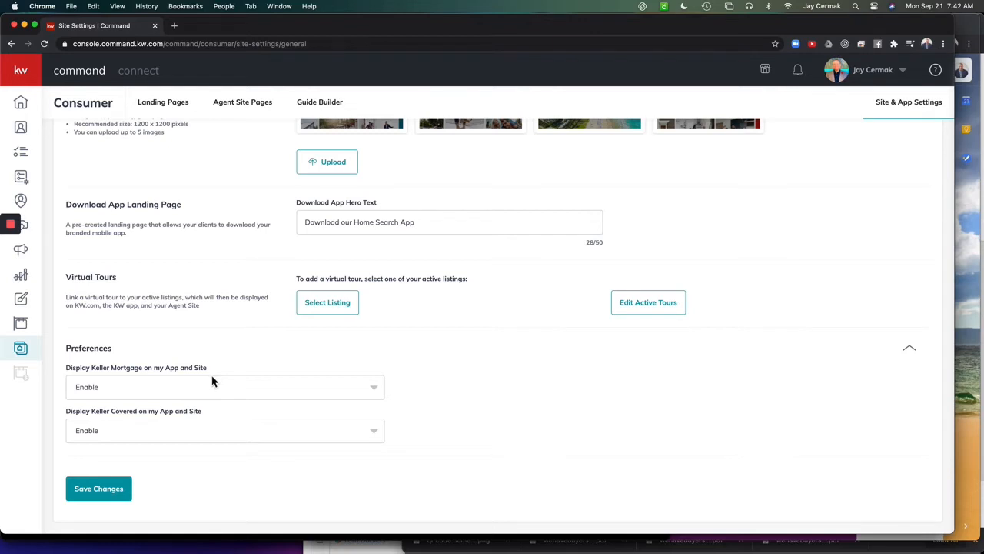
mouse_move(178, 392)
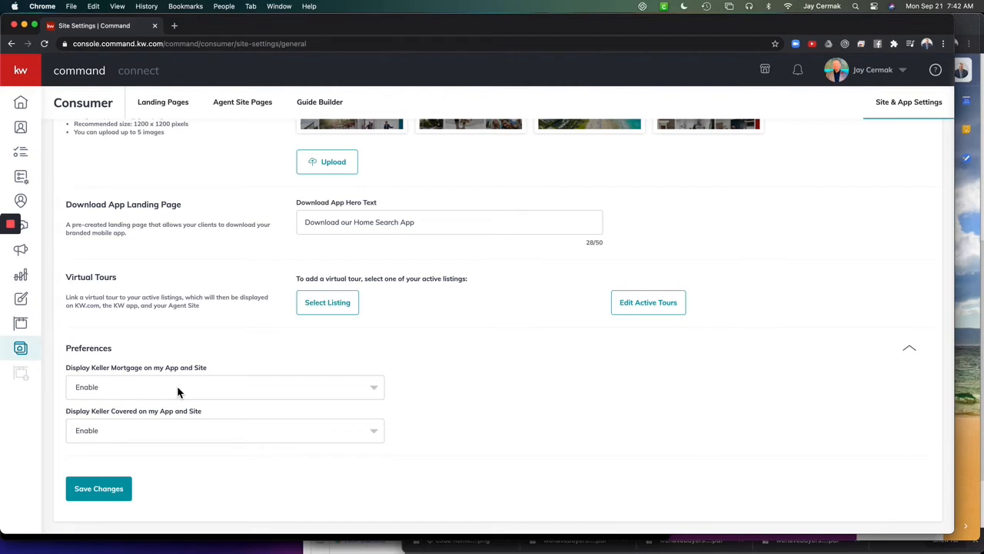
mouse_move(570, 390)
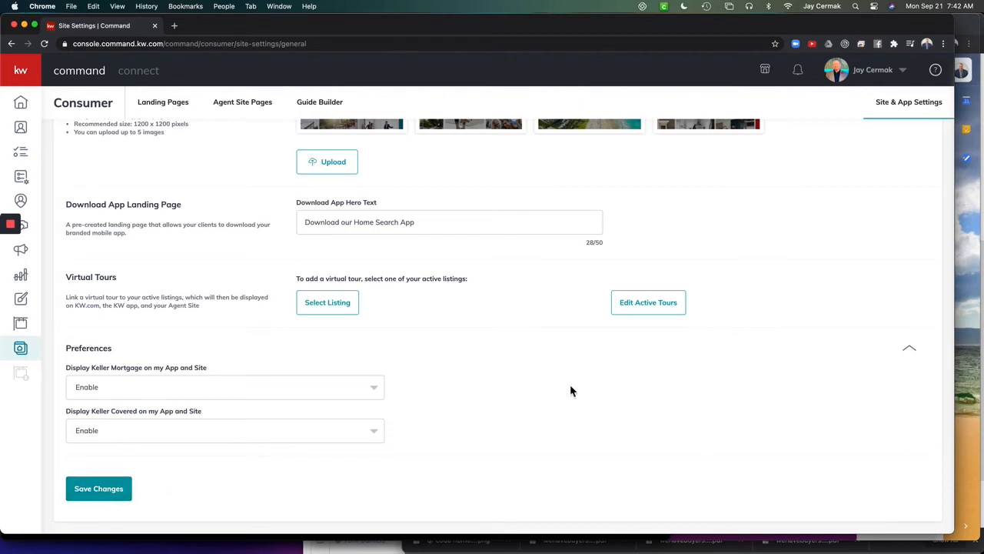
mouse_move(506, 401)
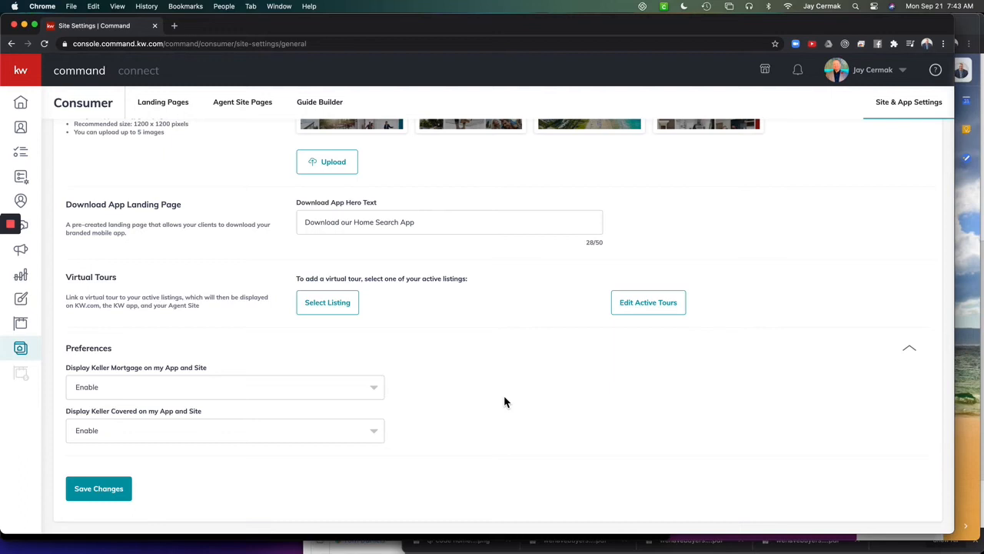